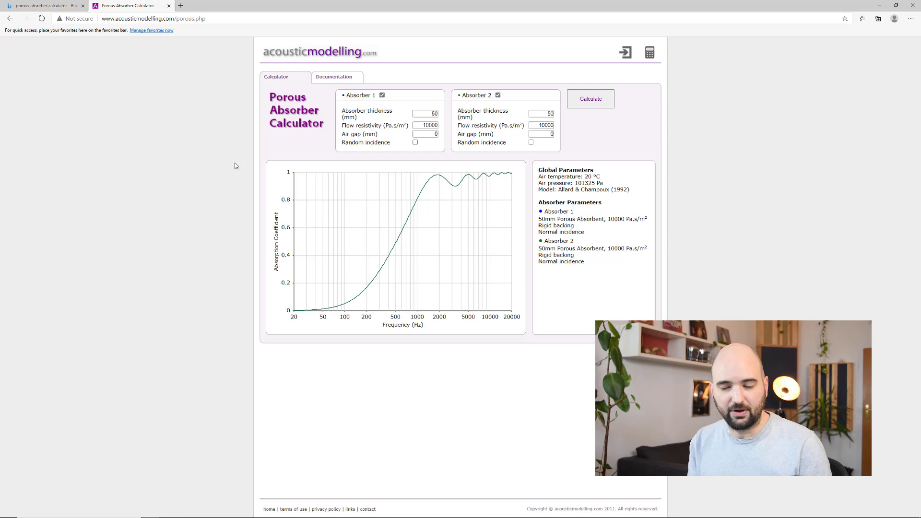
mouse_move(522, 335)
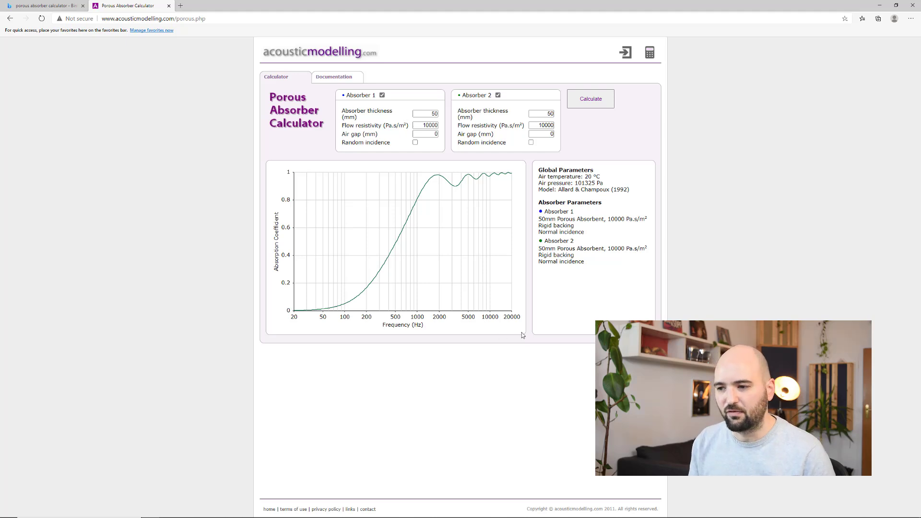
mouse_move(349, 330)
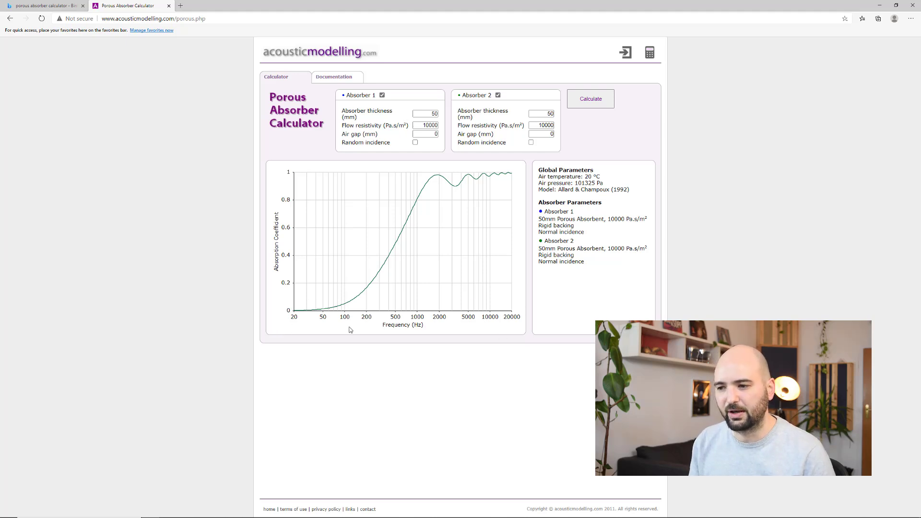
mouse_move(502, 330)
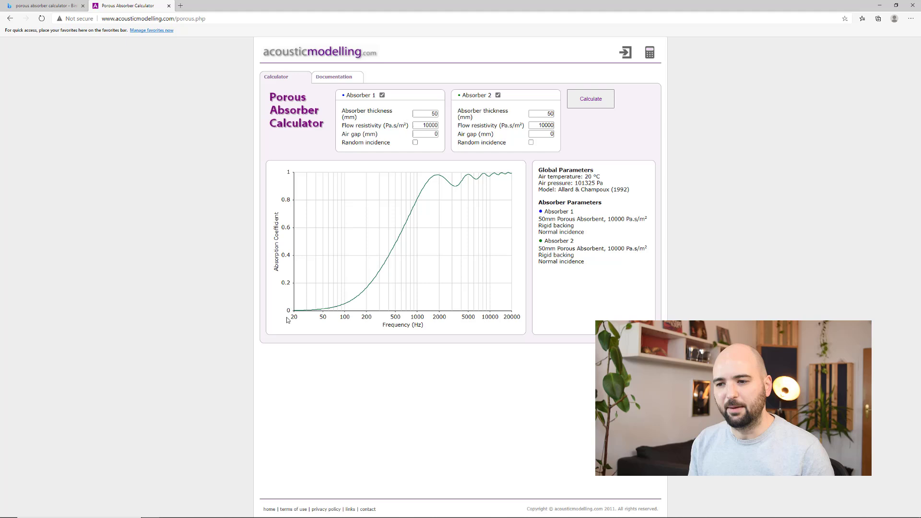
mouse_move(338, 301)
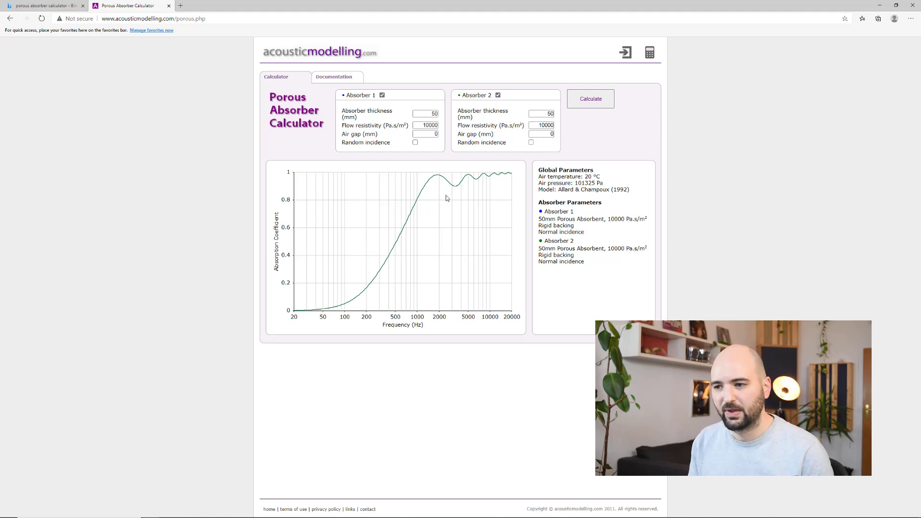
mouse_move(440, 176)
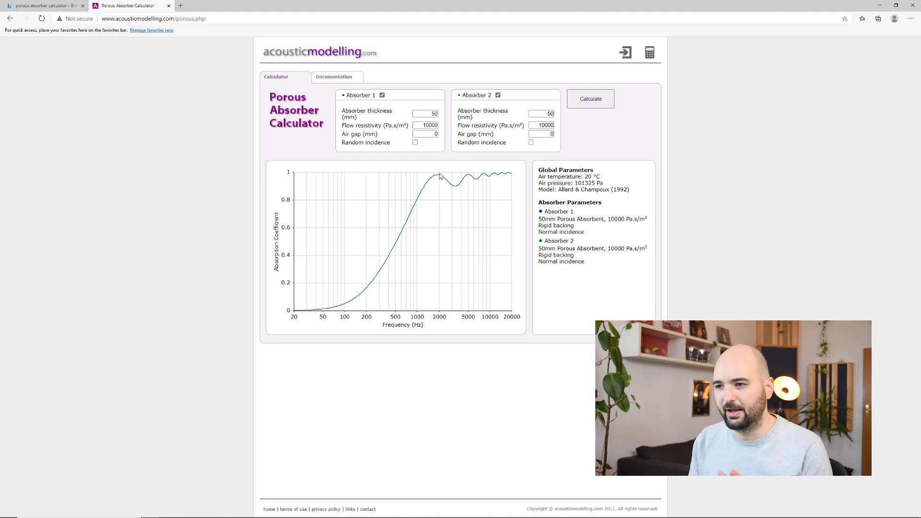
mouse_move(437, 135)
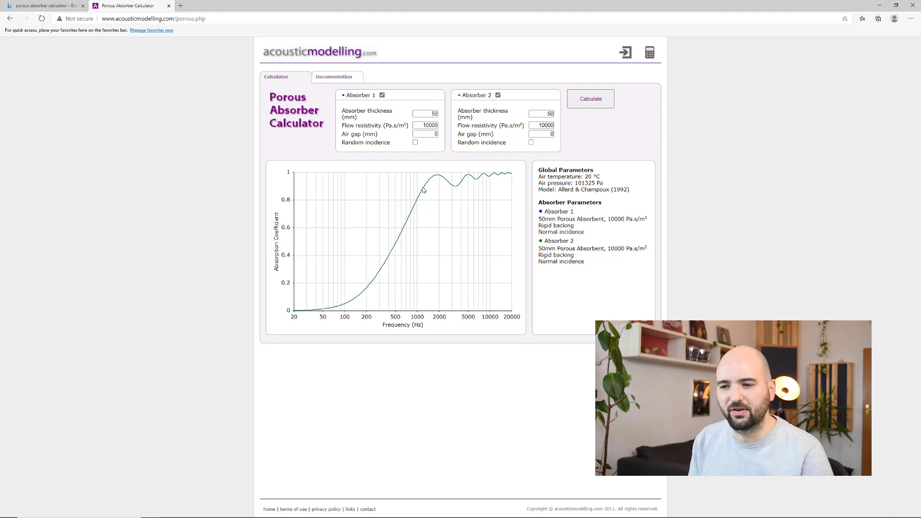
mouse_move(377, 238)
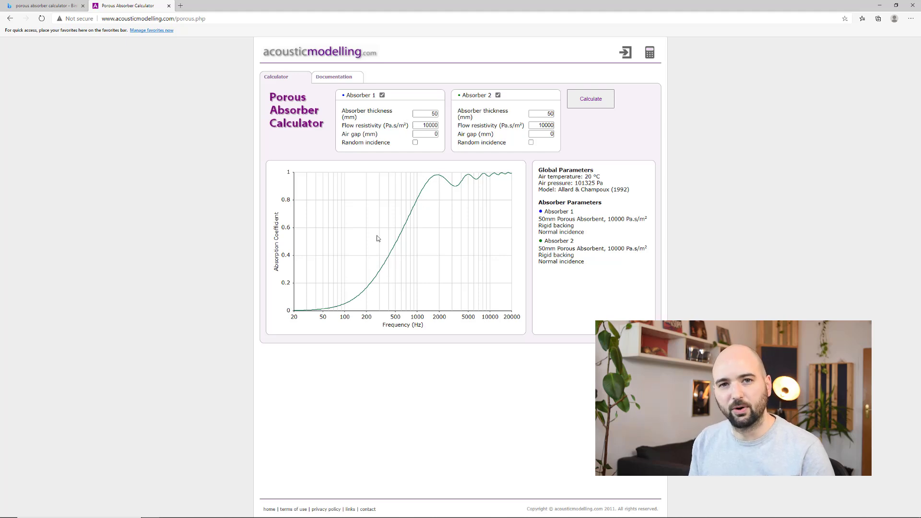
Set Absorber 1's air gap to 25 mm and recalculate both absorption curves.
click(425, 133)
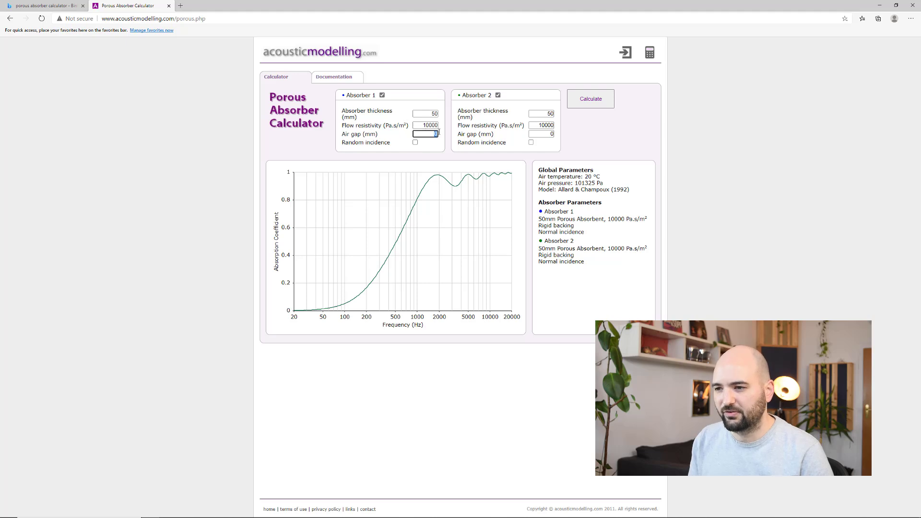
text(25)
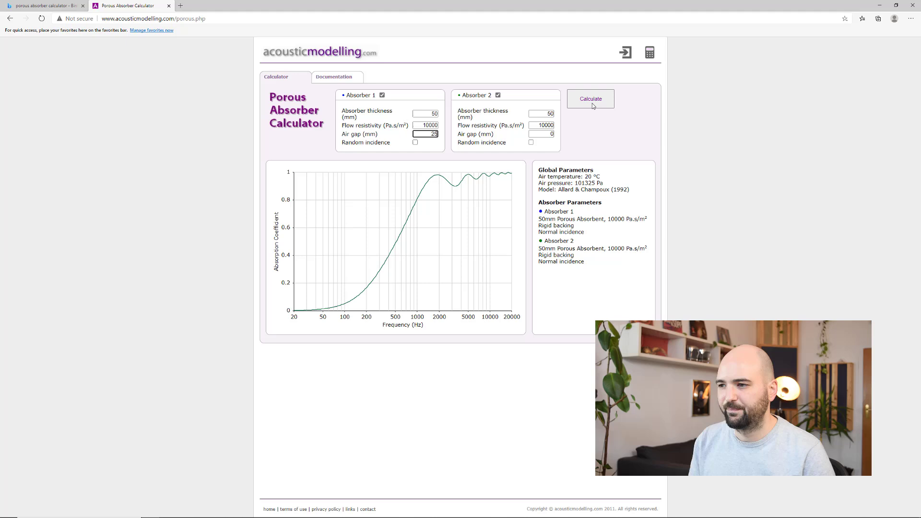
click(591, 98)
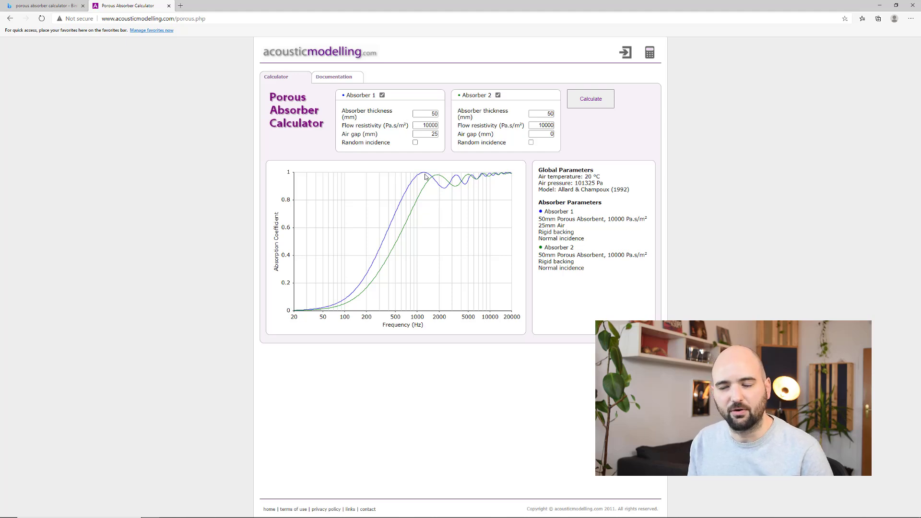
click(426, 134)
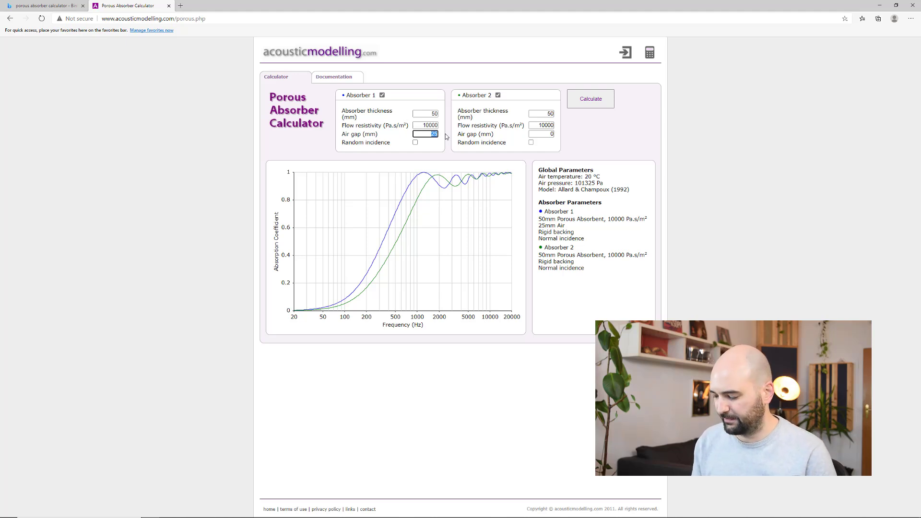
Recalculate Absorber 1's curve at 50 mm and 75 mm air gaps, then enter 100 mm.
click(590, 98)
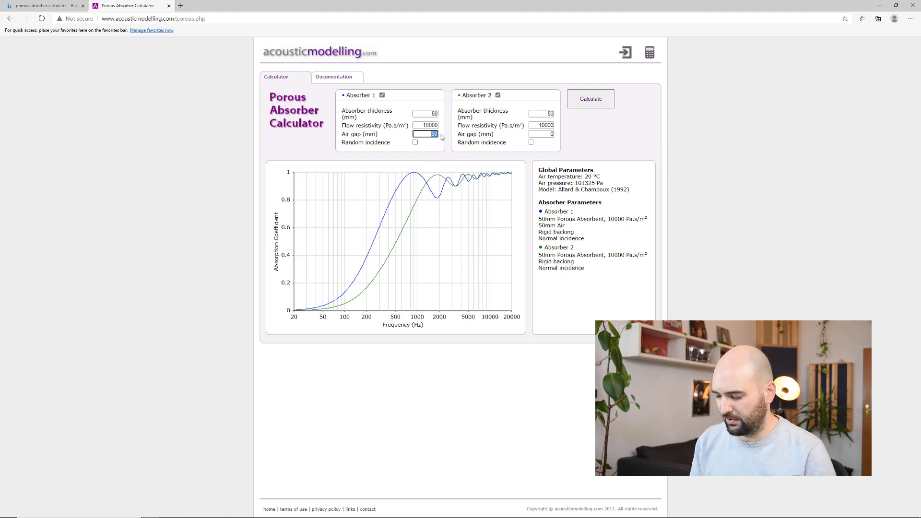
text(75)
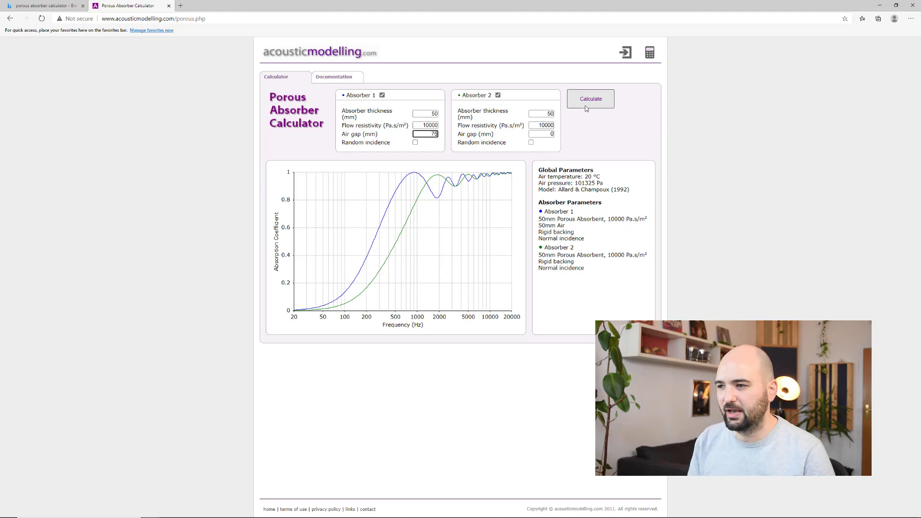
click(590, 98)
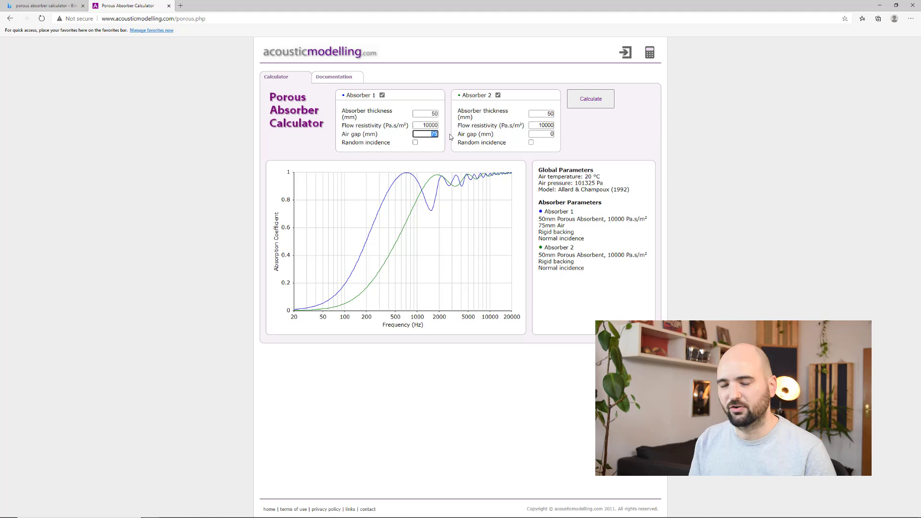
text(100)
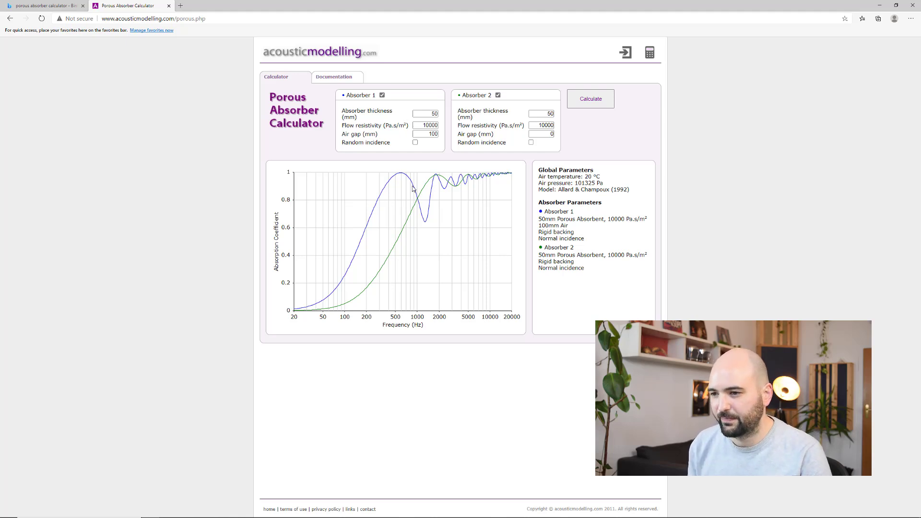
mouse_move(420, 220)
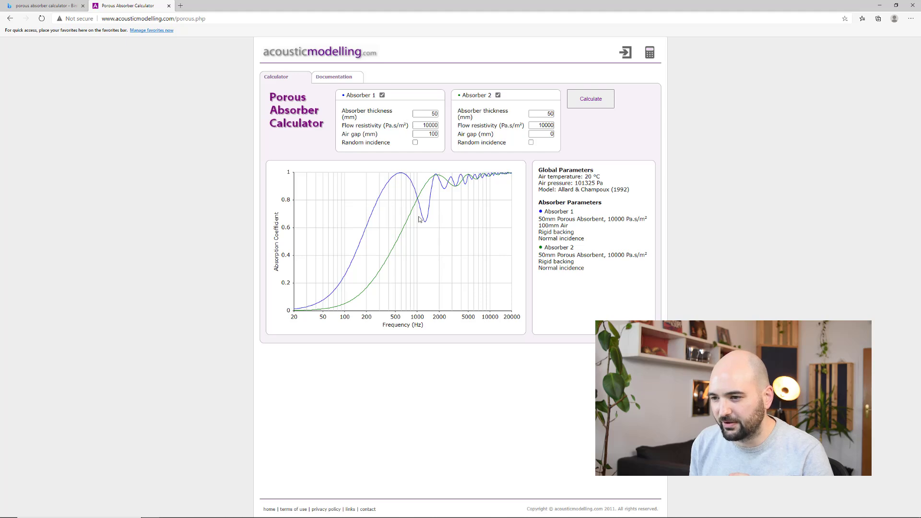
mouse_move(439, 193)
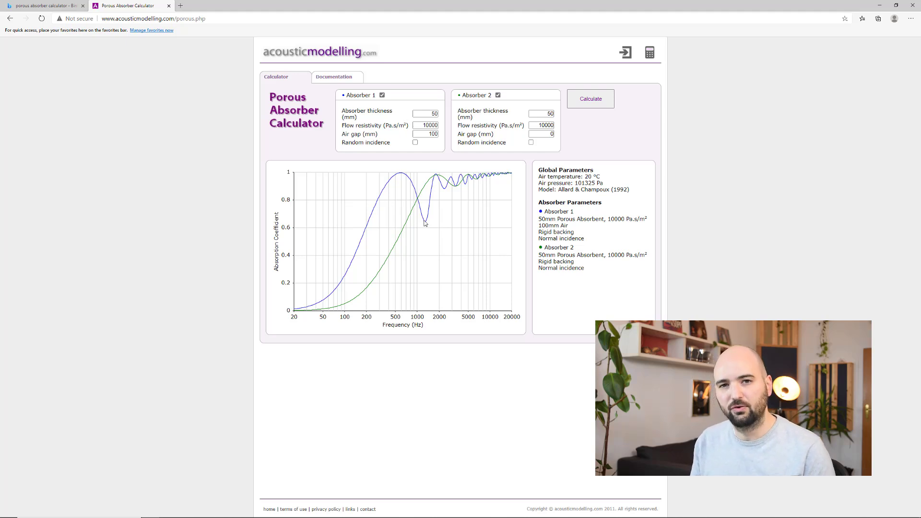
mouse_move(588, 163)
text(100)
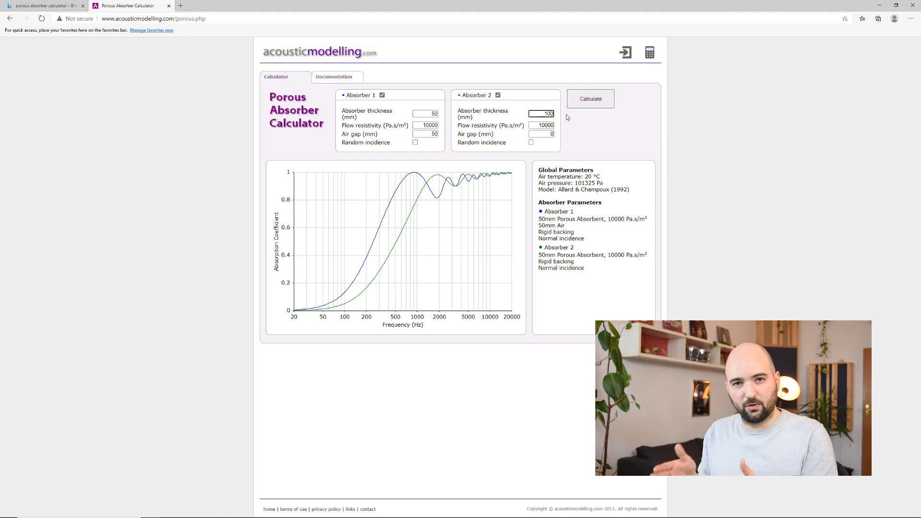
Calculate the 100 mm solid panel curve against the 50 mm panel with 50 mm gap.
click(591, 98)
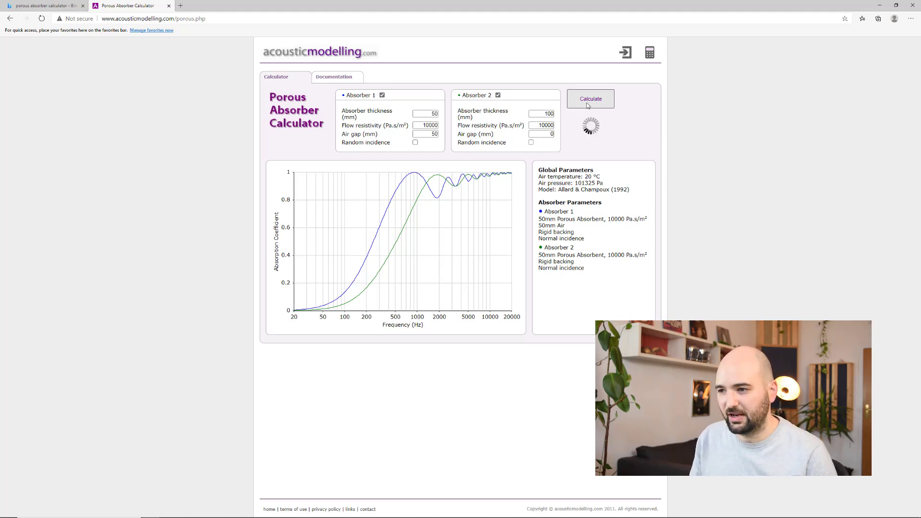
click(591, 98)
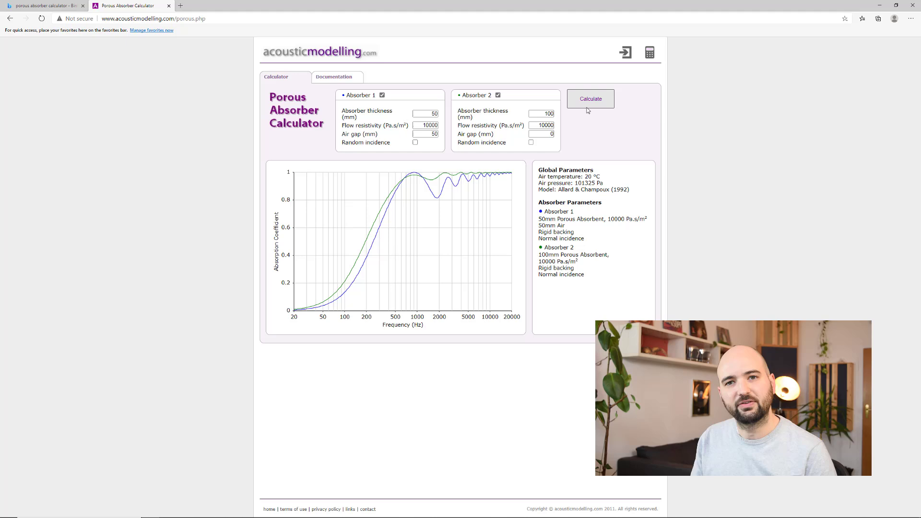